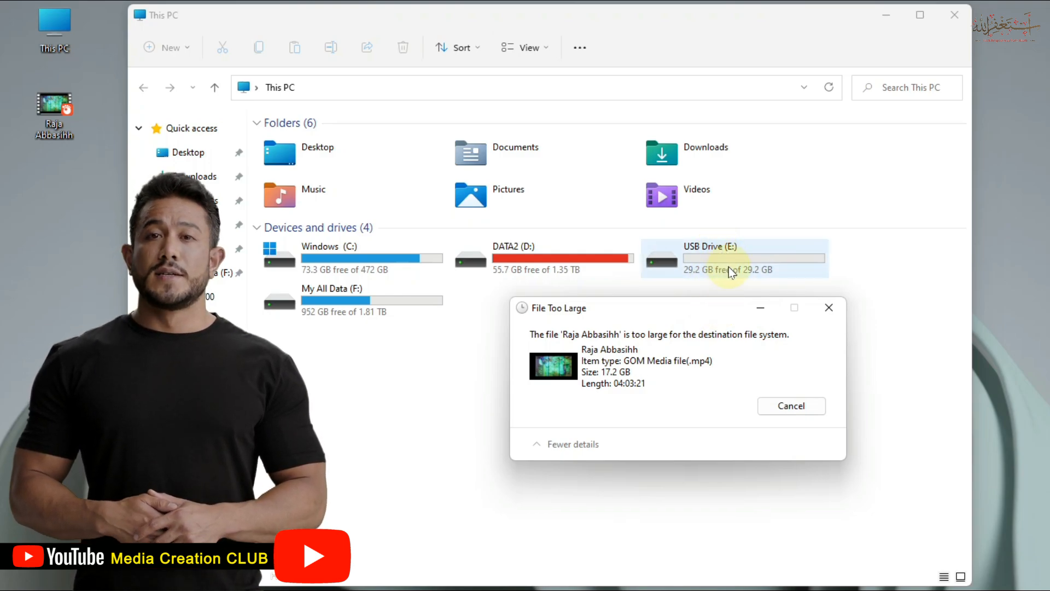
mouse_move(680, 394)
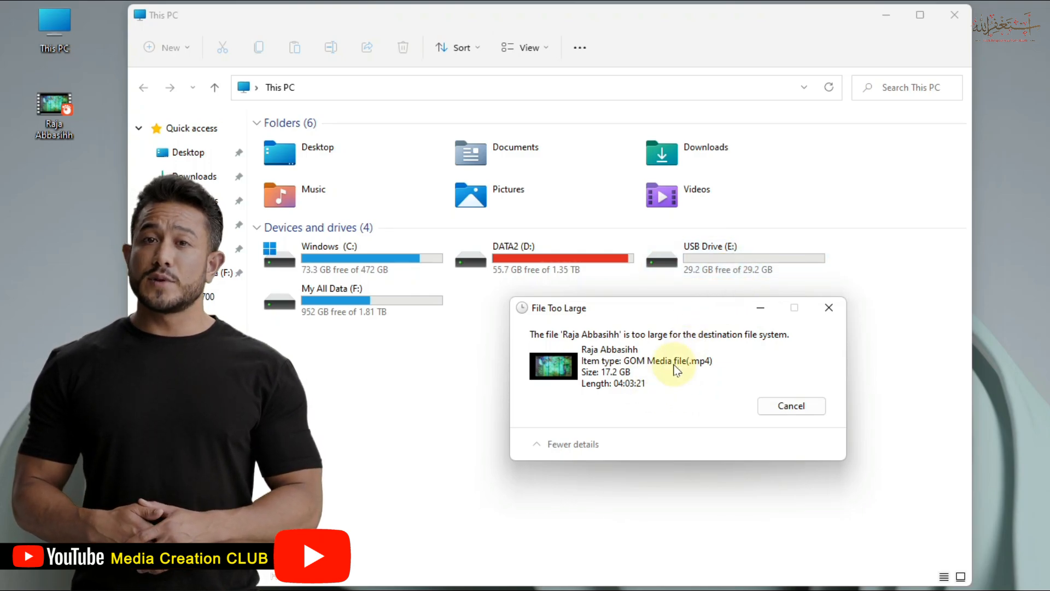
mouse_move(622, 390)
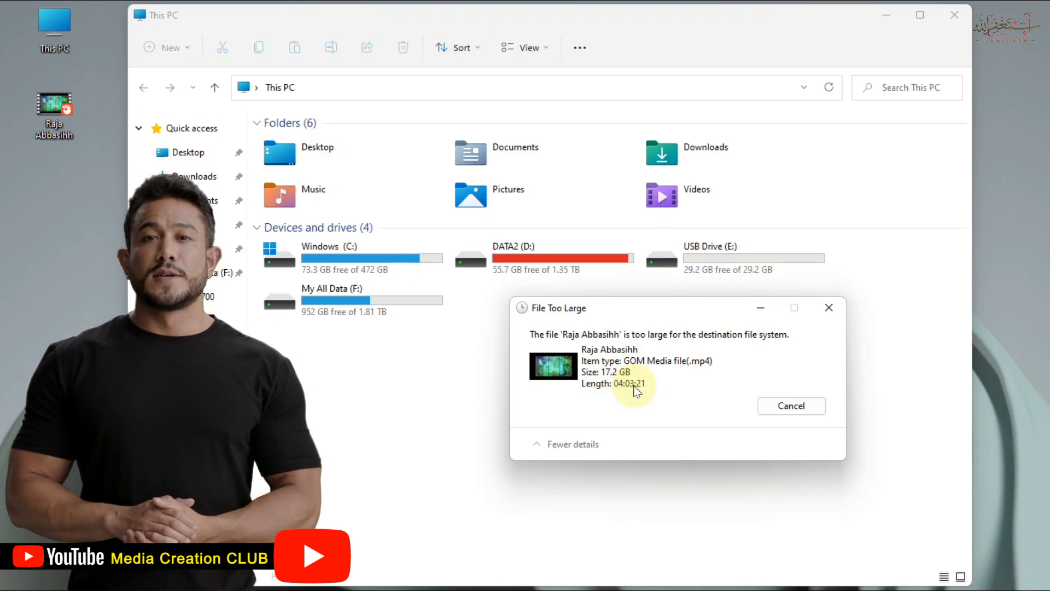
mouse_move(636, 394)
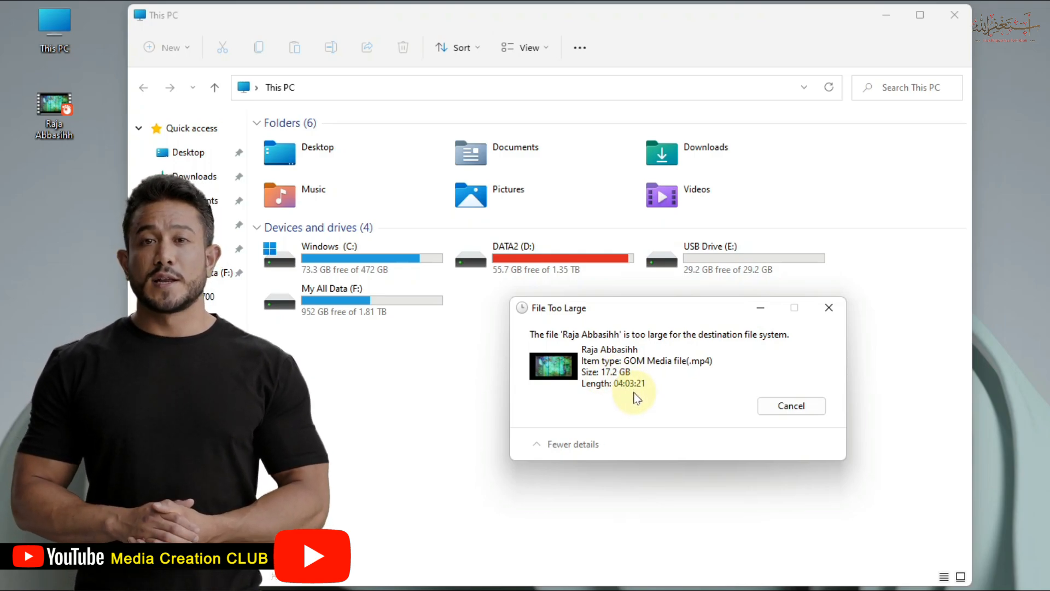
mouse_move(655, 377)
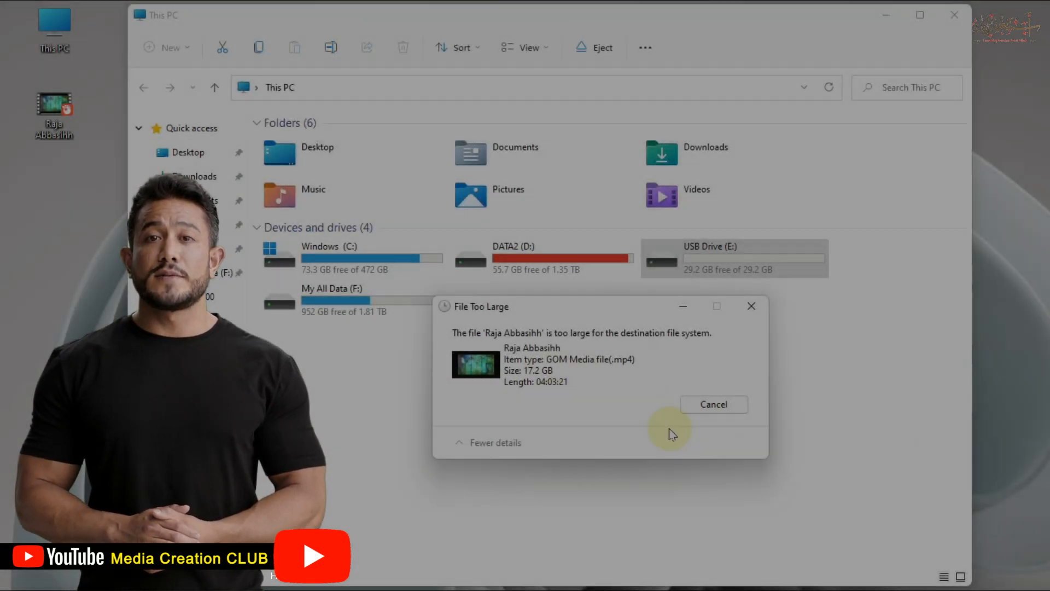
Open Format for USB Drive (E:) and set the file system to NTFS
right_click(720, 258)
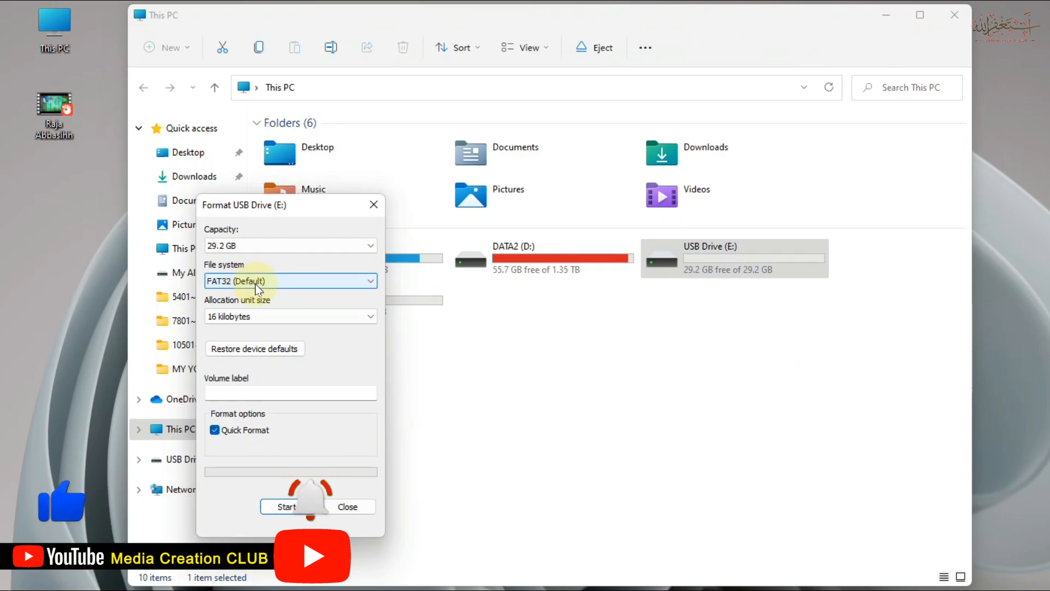
left_click(290, 281)
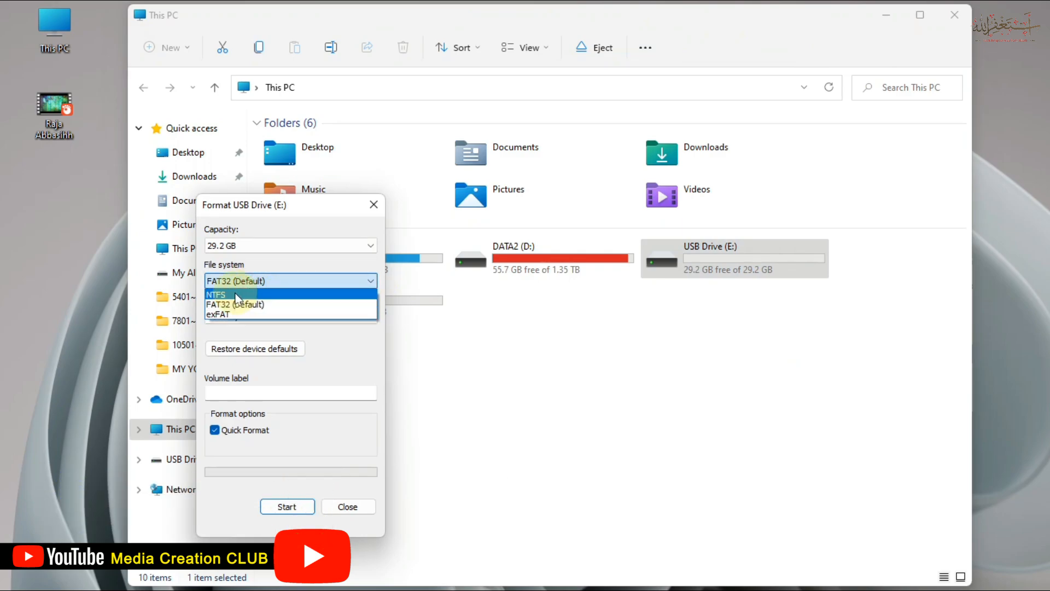
left_click(216, 295)
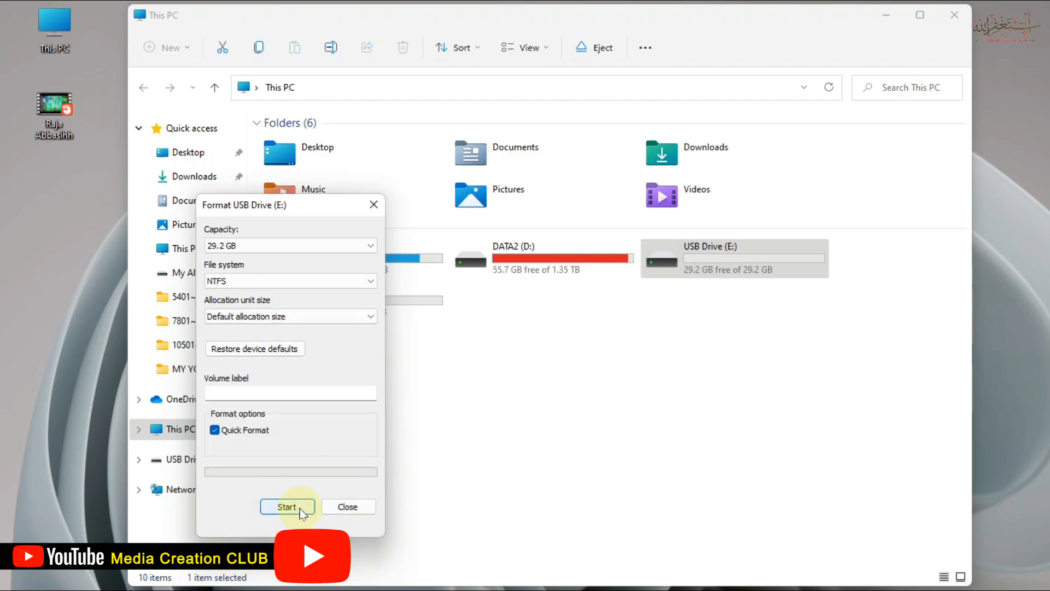
Start formatting USB Drive (E:) as NTFS to bring up the data-erase warning
left_click(286, 507)
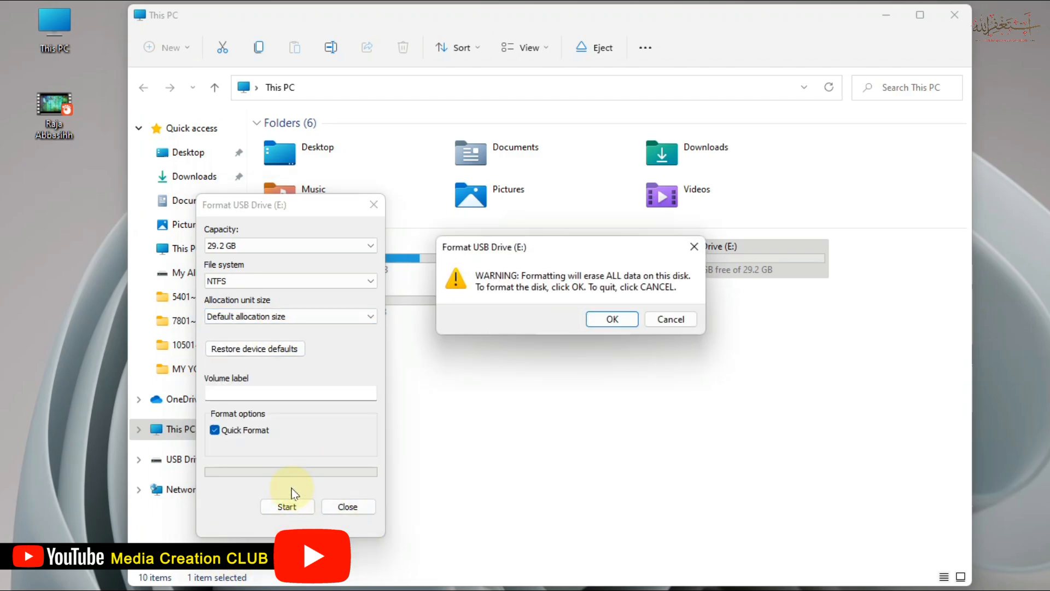
mouse_move(307, 507)
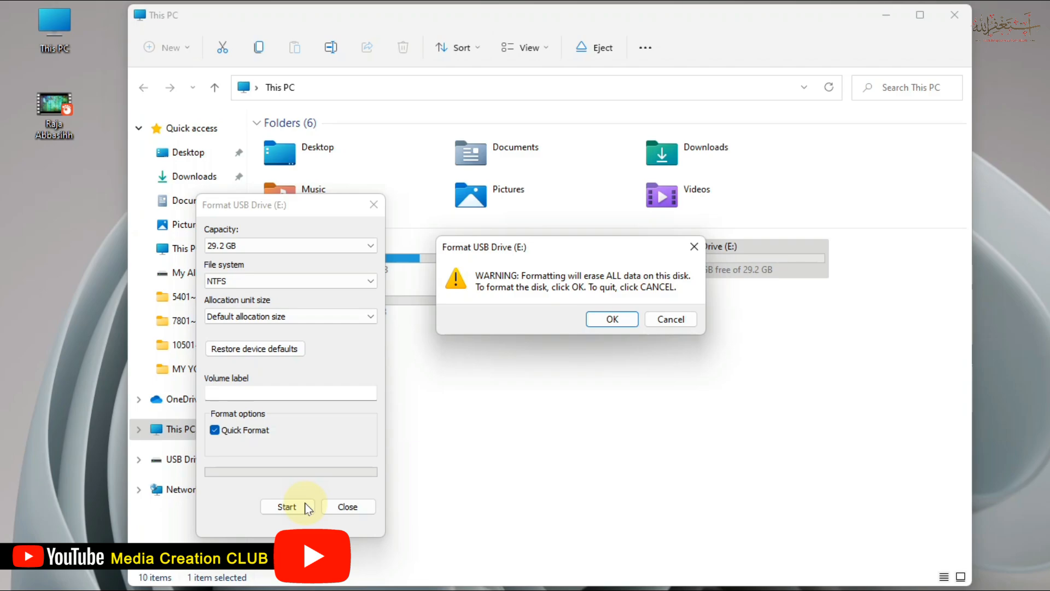
mouse_move(681, 141)
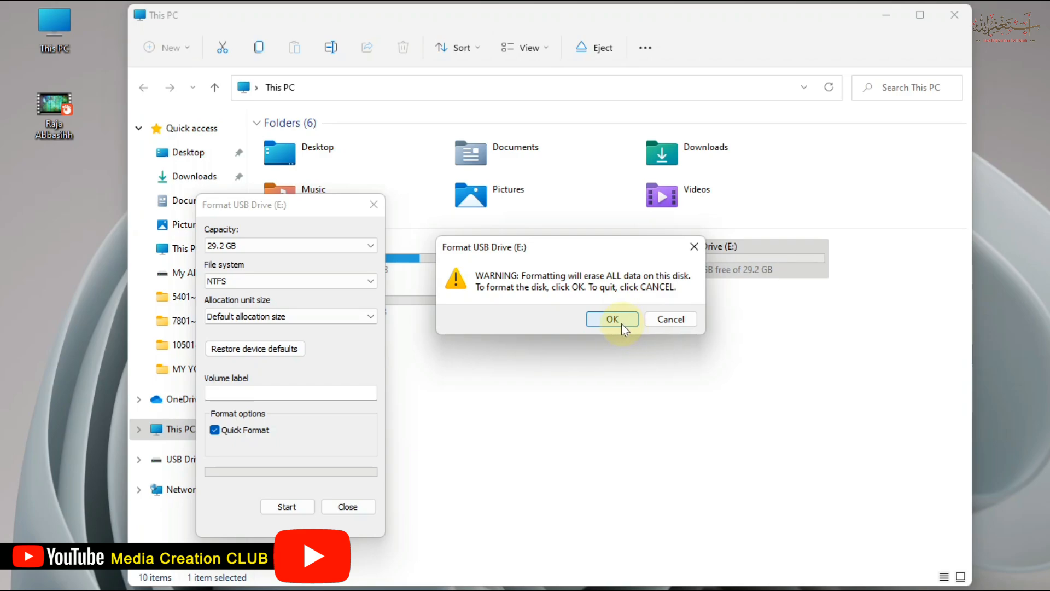
Confirm the erase, acknowledge Format Complete, and close the Format dialog
left_click(611, 319)
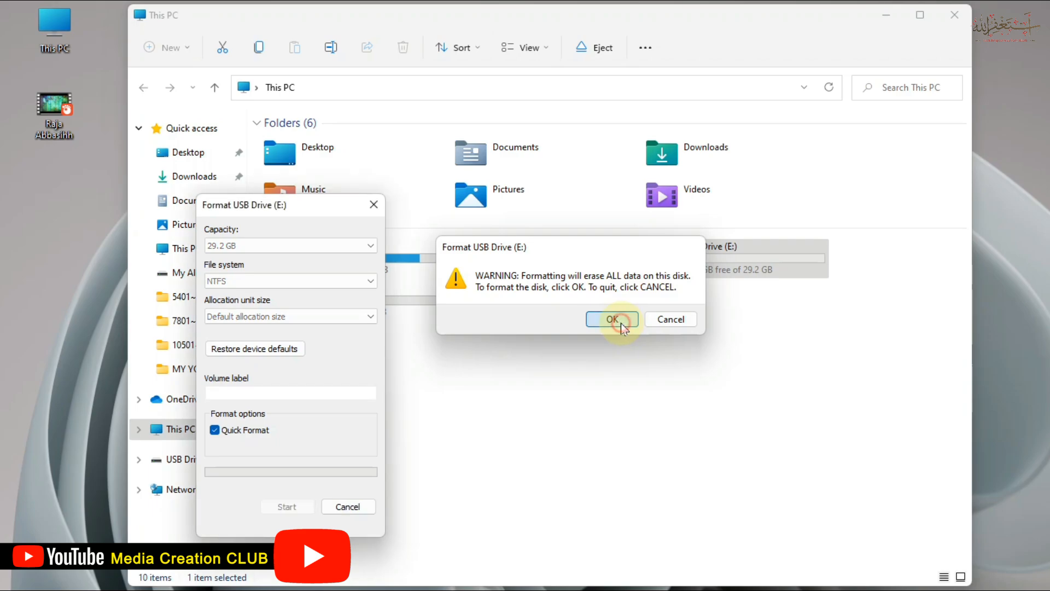
left_click(611, 319)
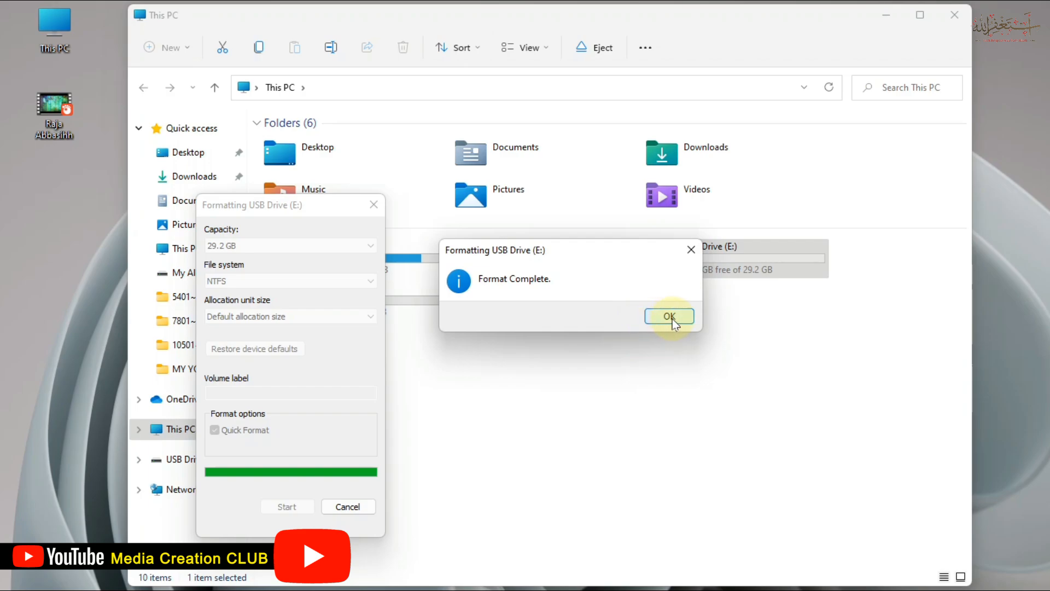
left_click(668, 316)
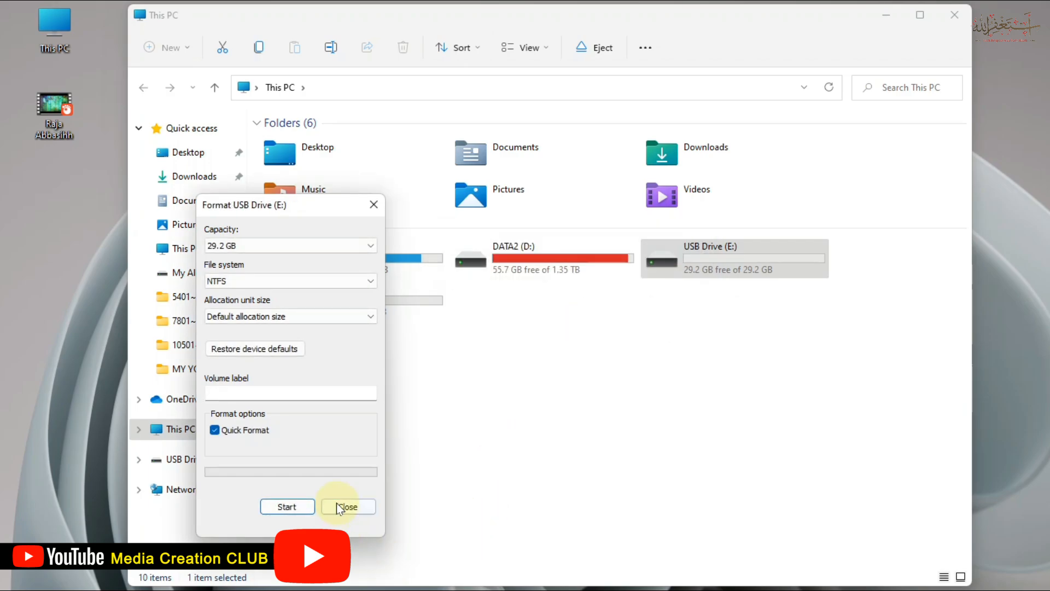
left_click(348, 506)
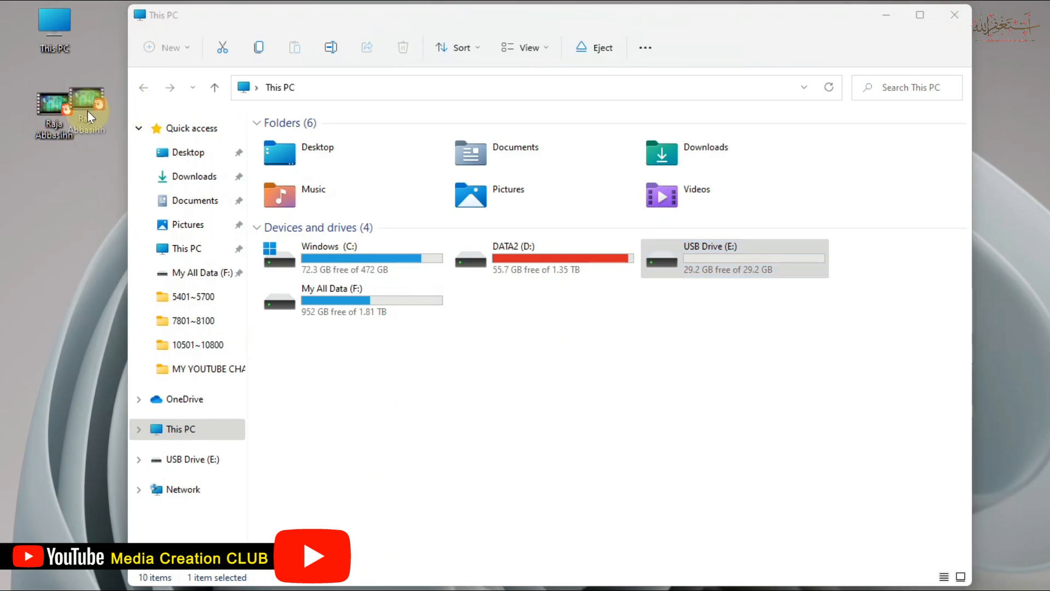
Drag the 17.1 GB desktop video onto USB Drive (E:) to copy it
left_click_drag(77, 107, 746, 274)
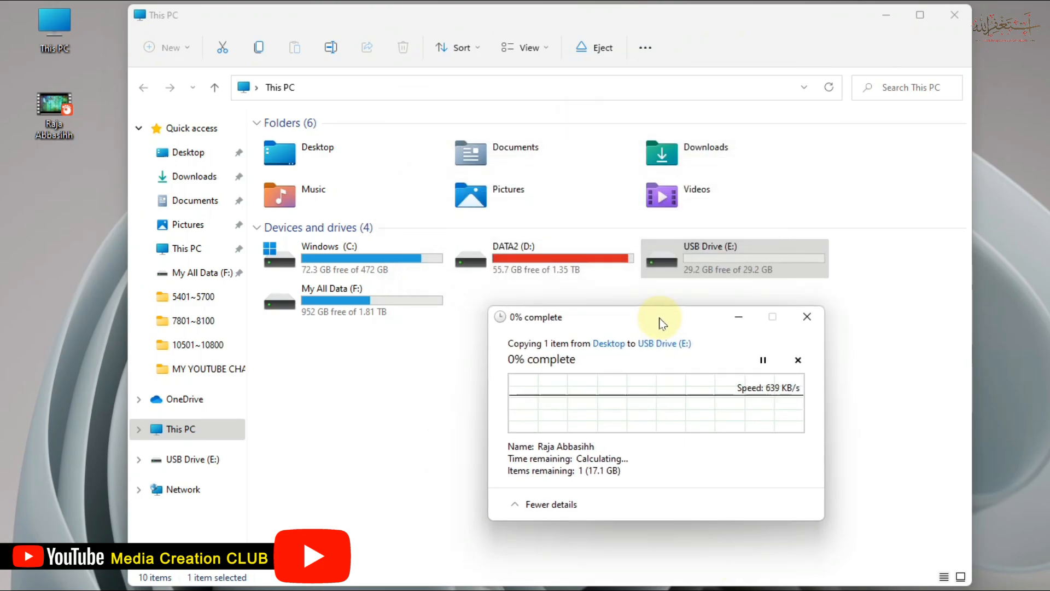
mouse_move(653, 322)
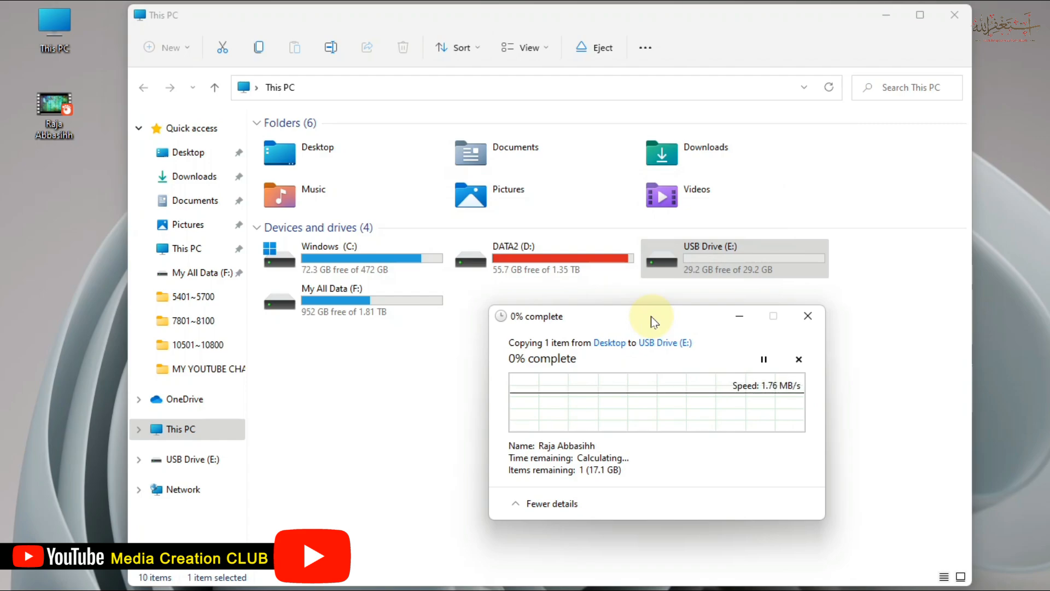